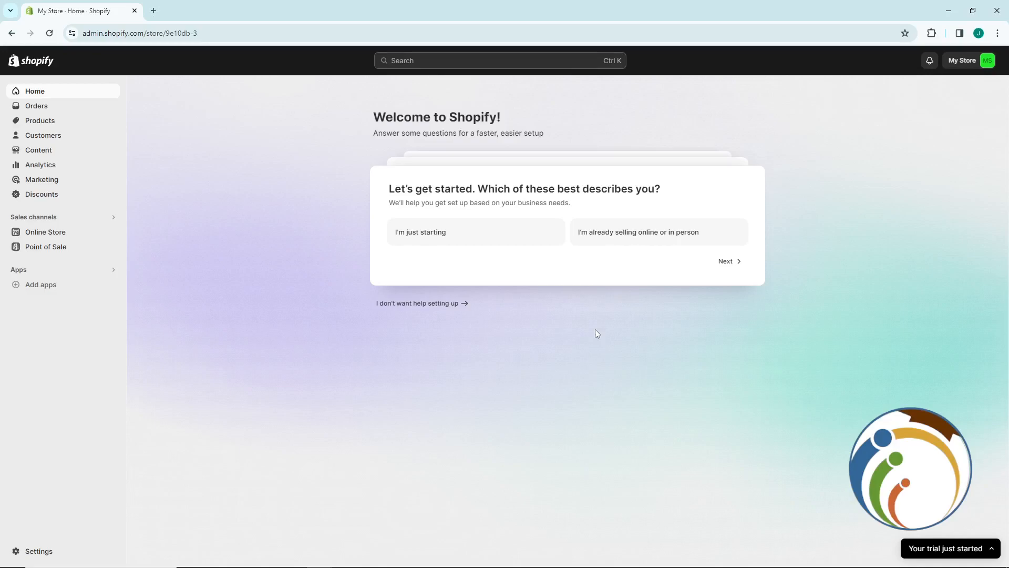
mouse_move(37, 106)
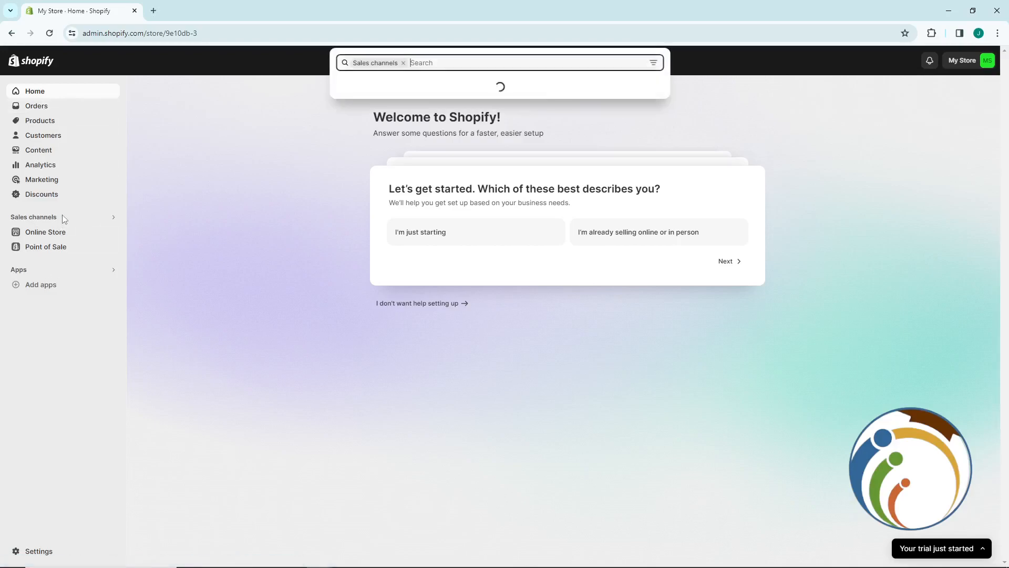
Dismiss the search popup and go to the Online Store sales channel.
left_click(403, 62)
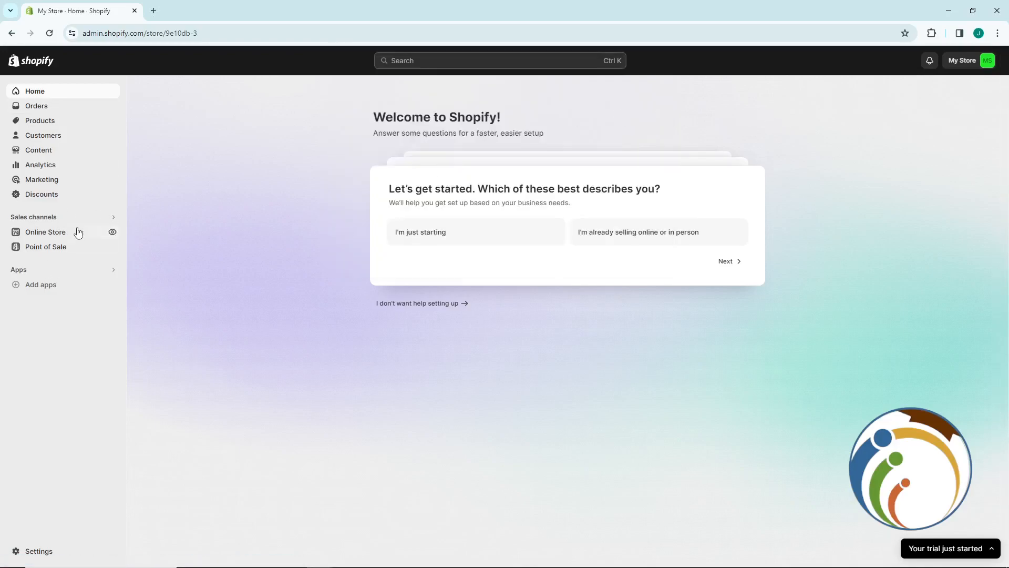
mouse_move(43, 135)
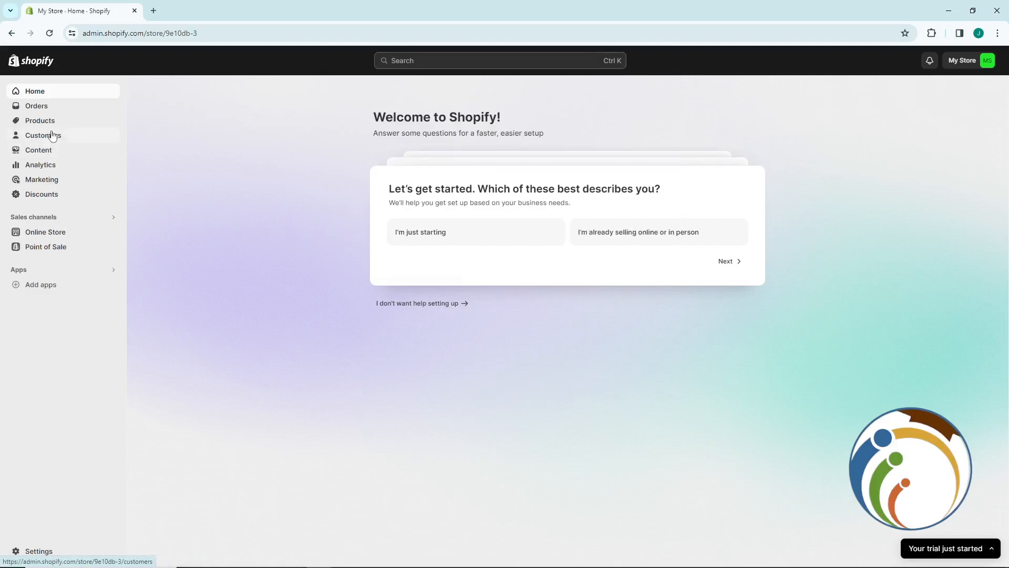
left_click(45, 232)
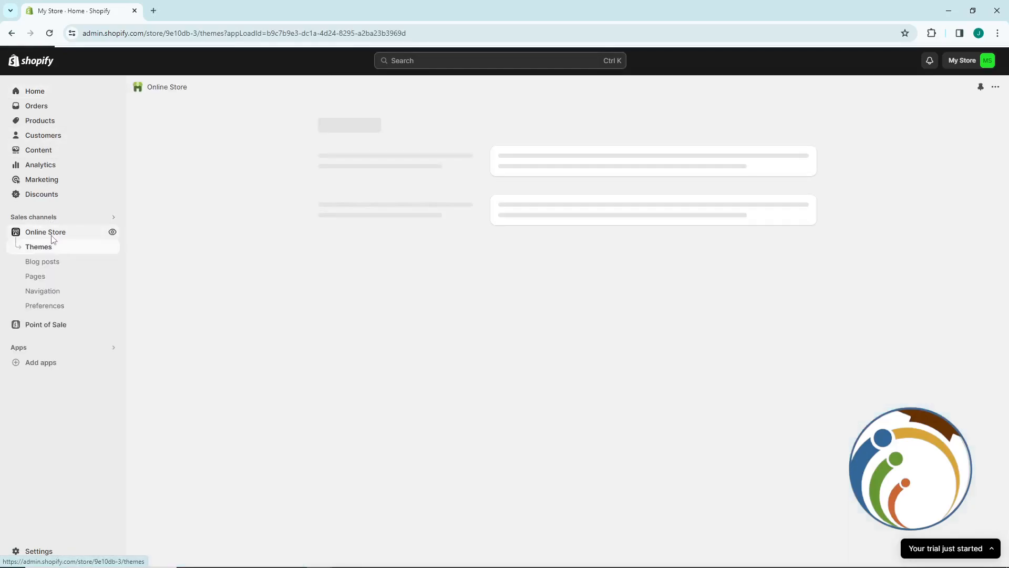
From Products > Collections, begin a blank Create collection form.
left_click(39, 120)
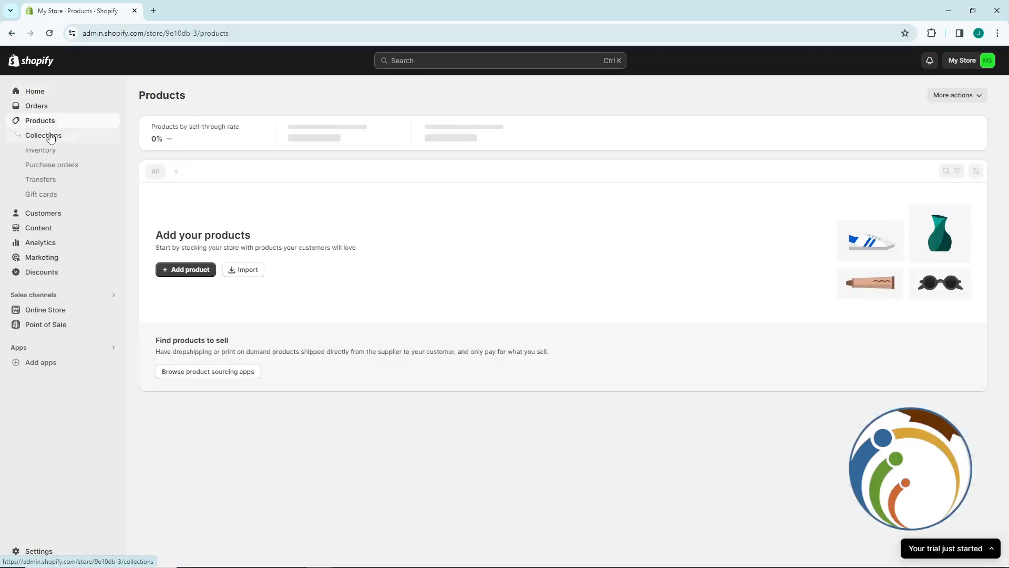
left_click(43, 135)
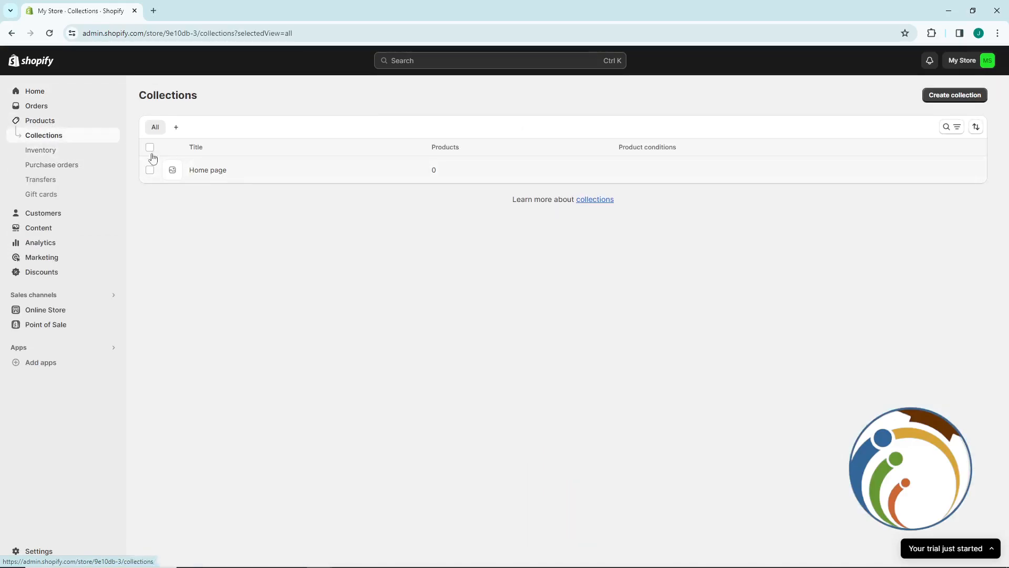
mouse_move(901, 168)
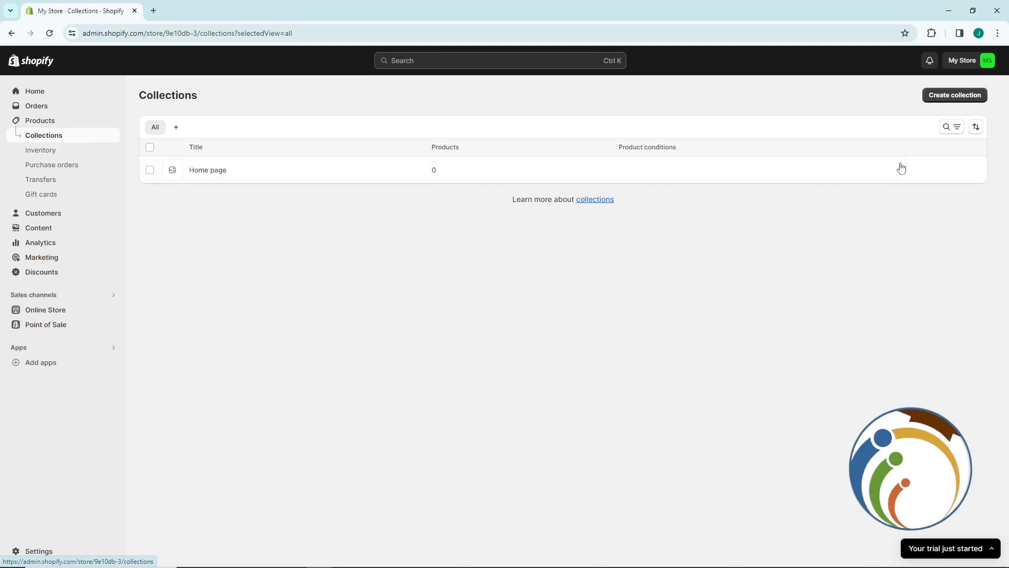
left_click(955, 95)
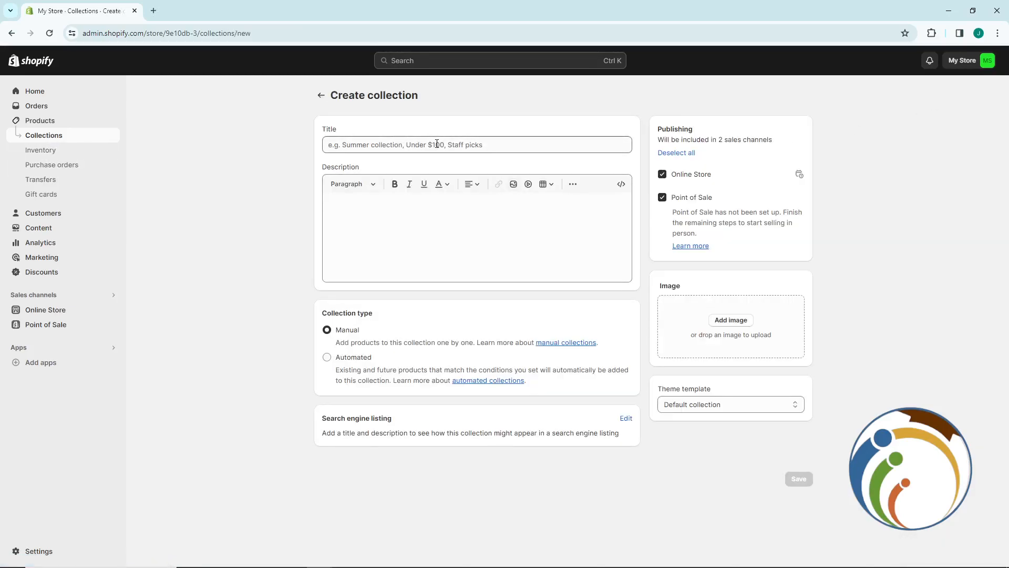
Title the collection 'Pocket 10', keep type Manual, and save it.
left_click(476, 144)
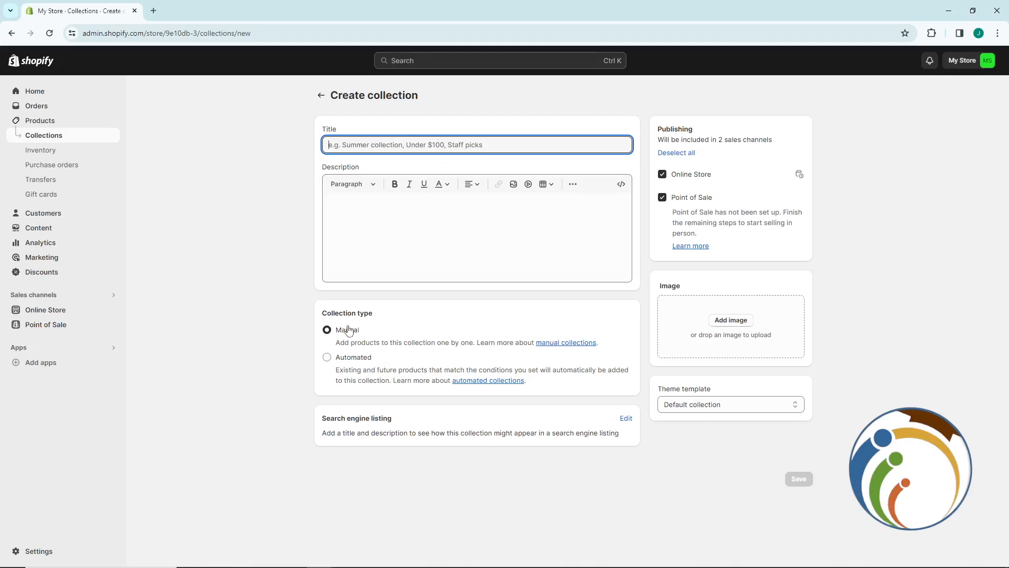
mouse_move(372, 378)
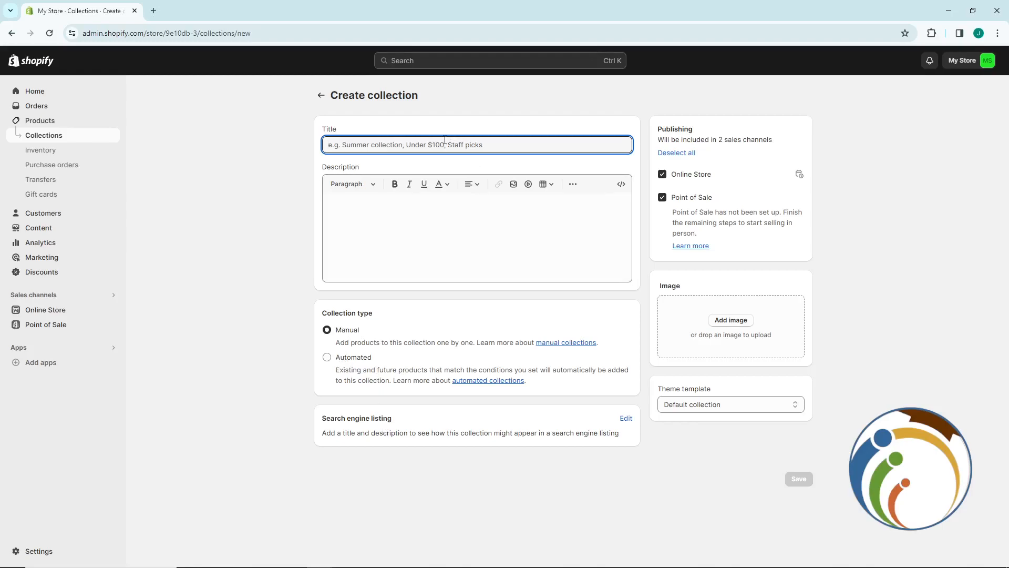
mouse_move(99, 160)
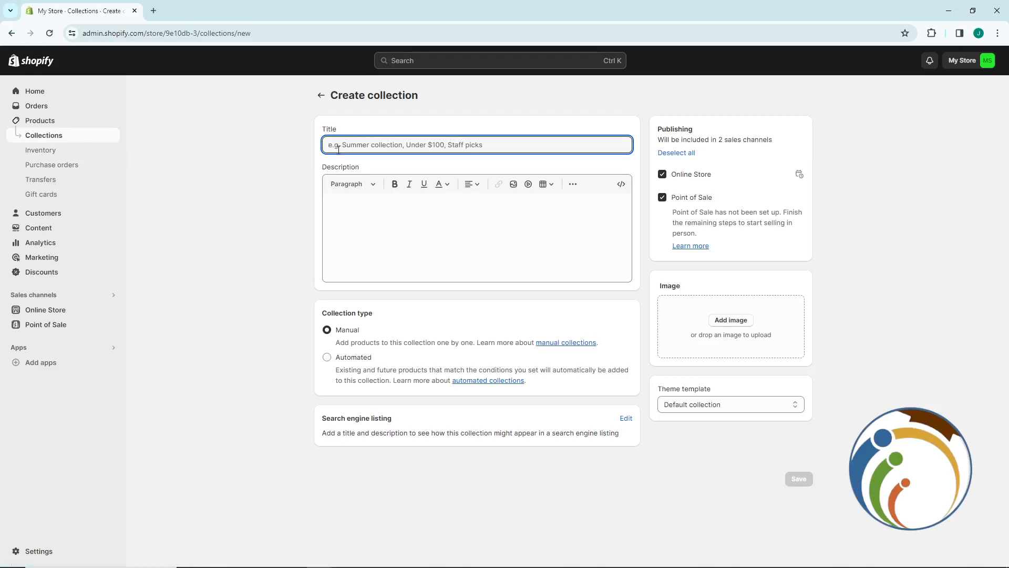
type("P")
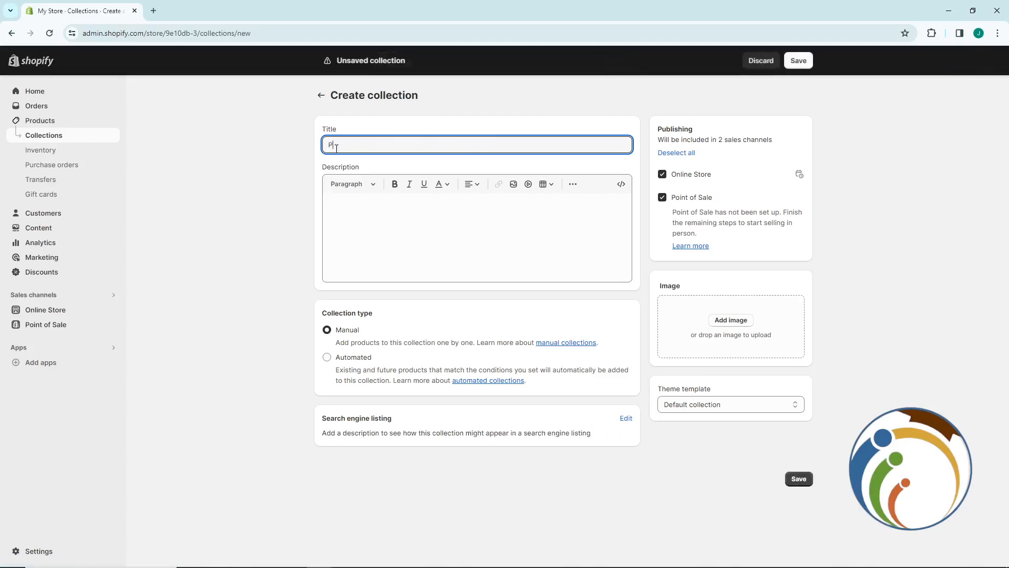
type("Pucket 10")
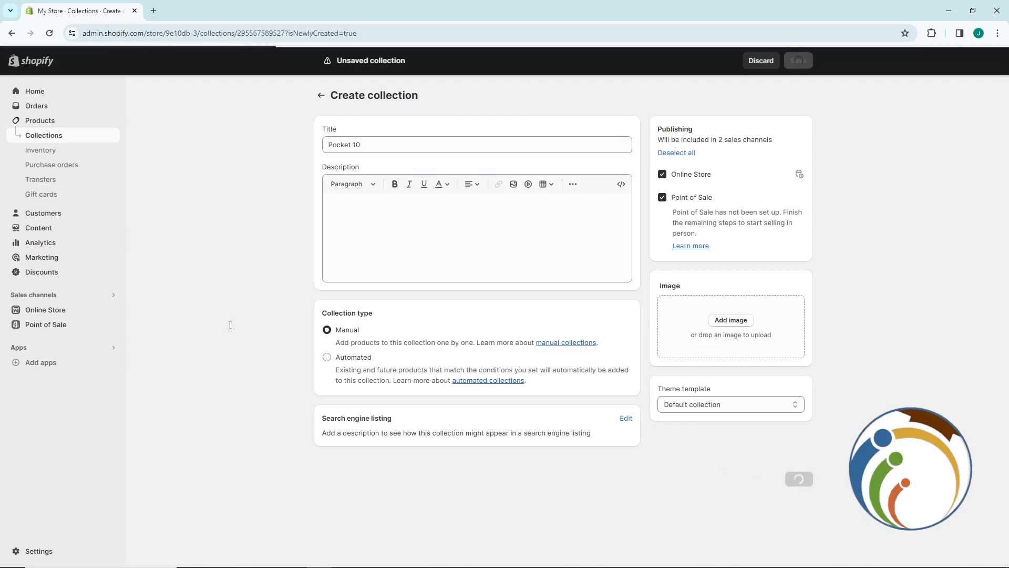
left_click(798, 60)
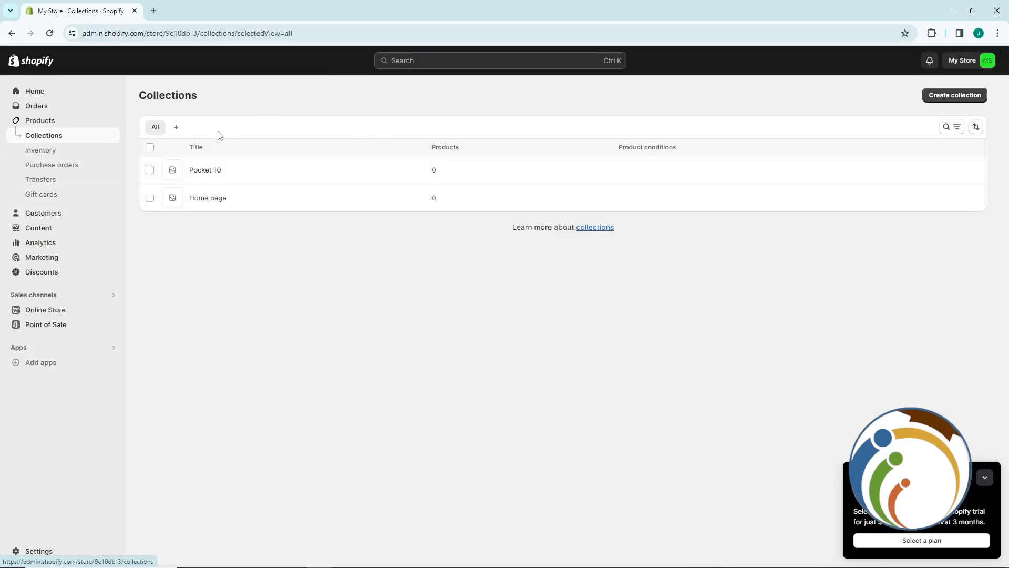
mouse_move(433, 201)
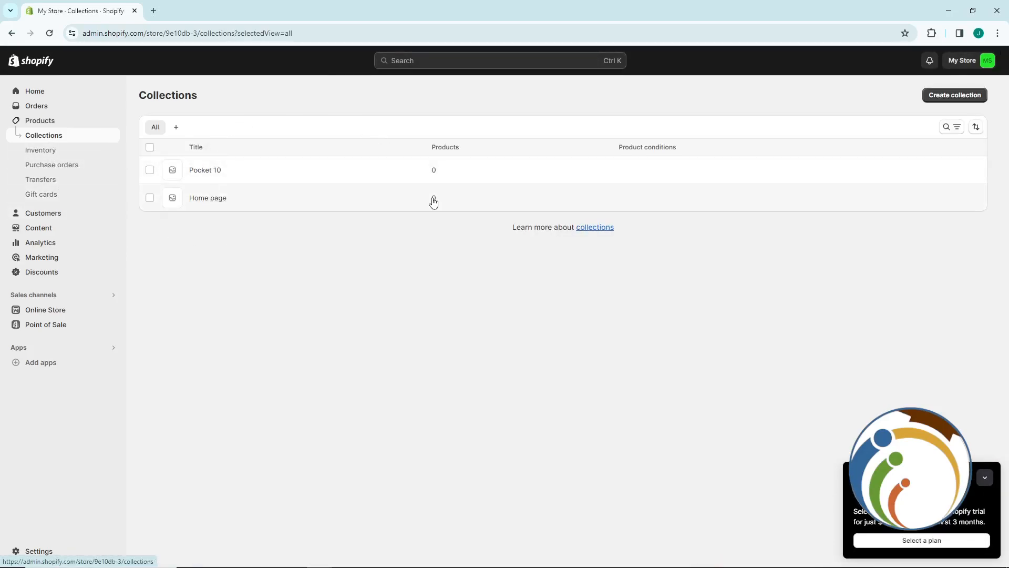
left_click(207, 198)
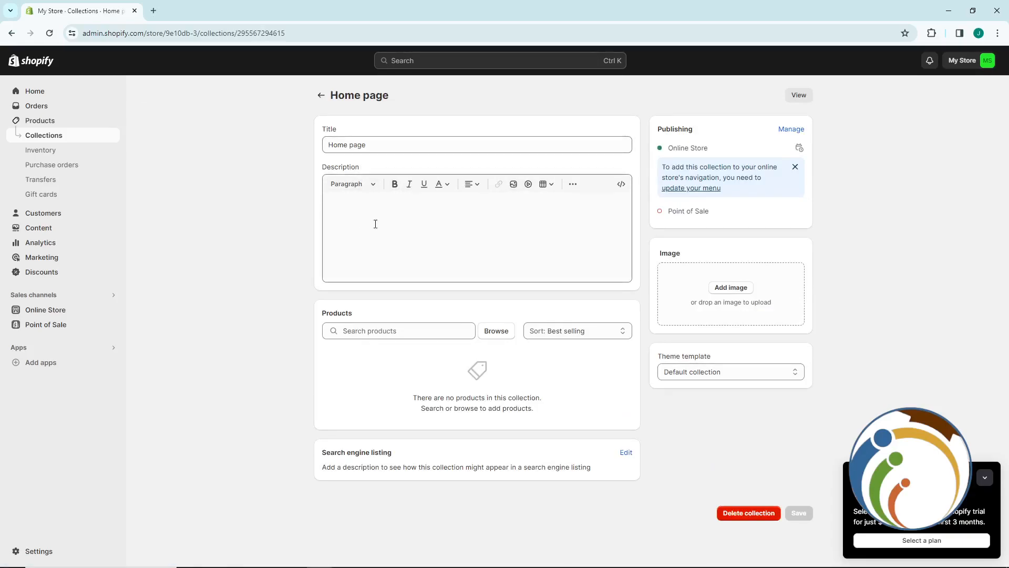
left_click(322, 94)
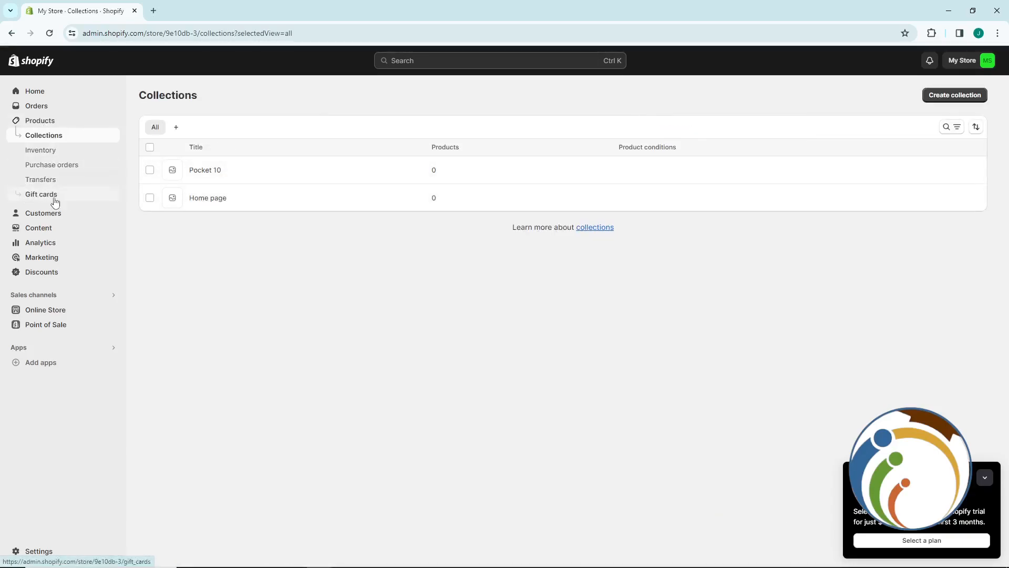
View the Orders, Content, Customers and Marketing pages, then the Online Store themes page.
left_click(36, 105)
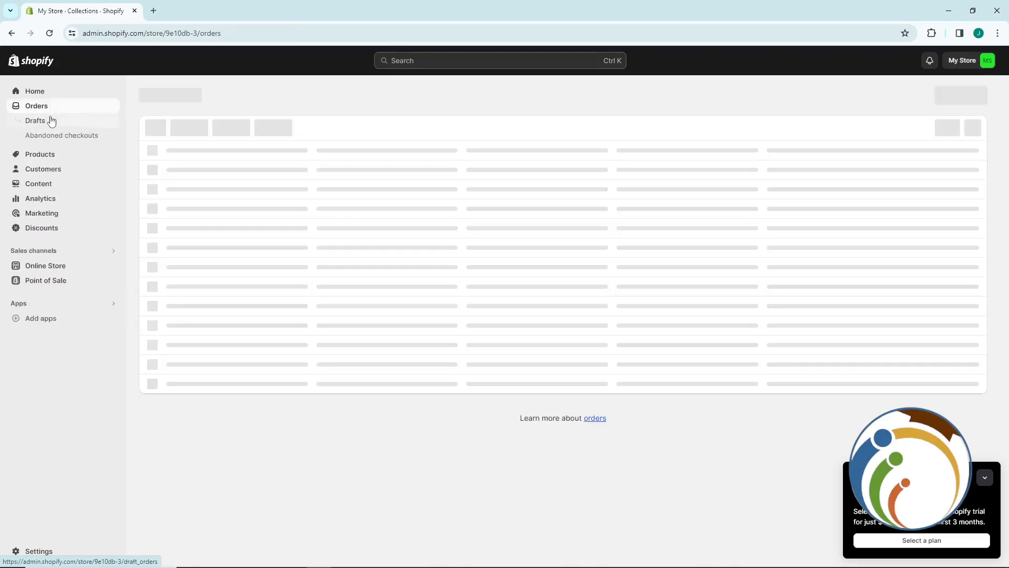
left_click(37, 149)
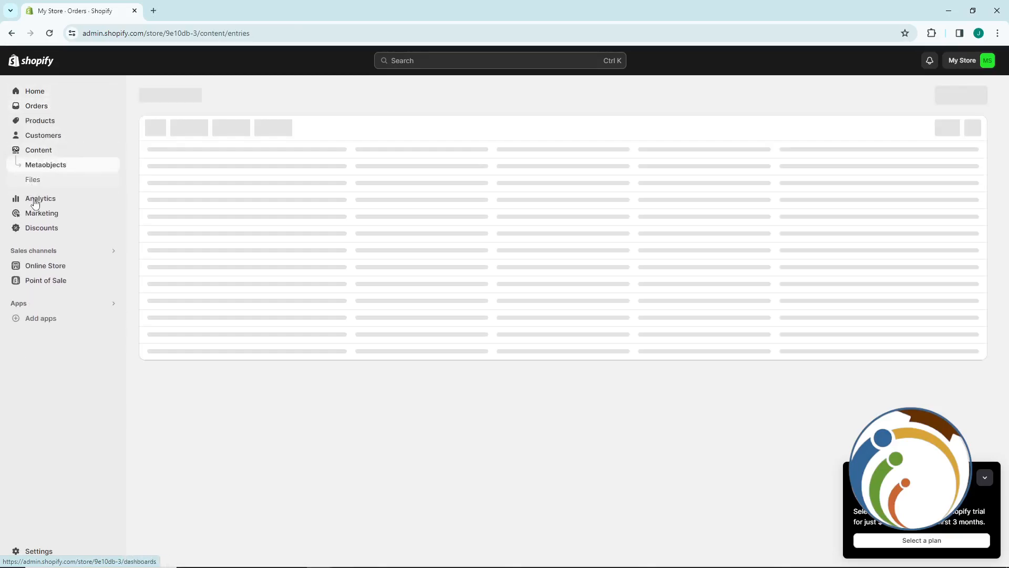
left_click(43, 135)
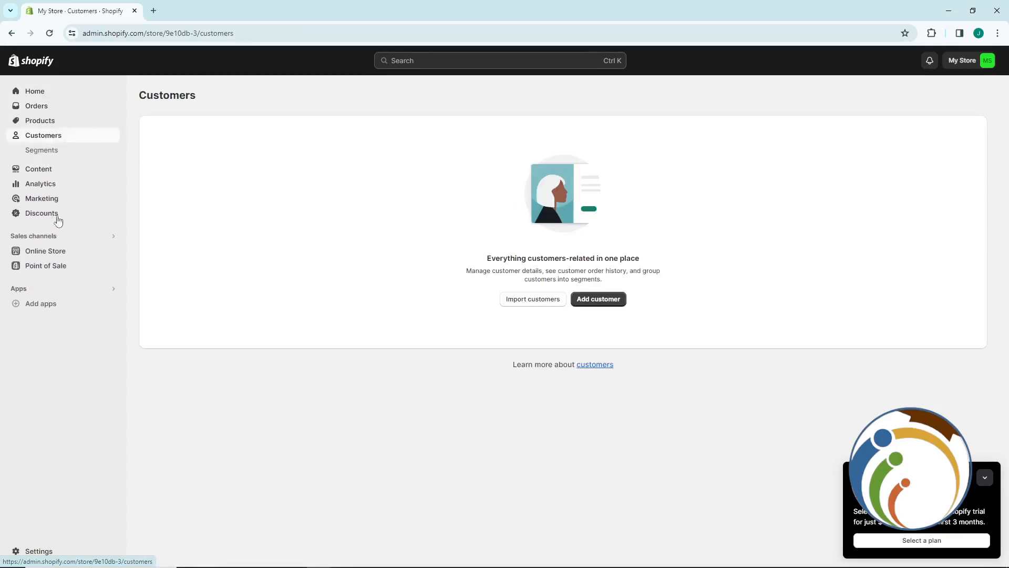
left_click(41, 199)
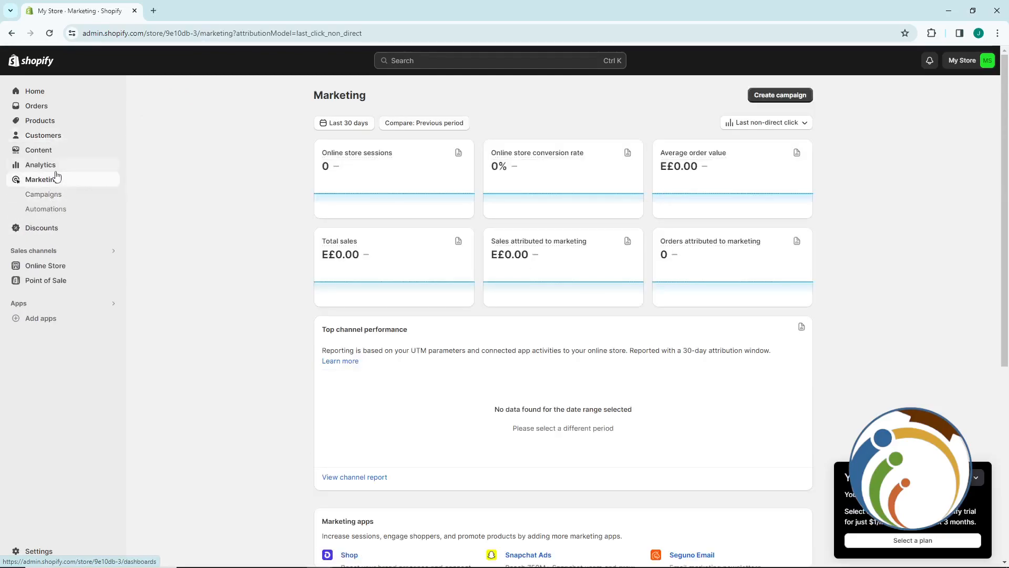
left_click(40, 164)
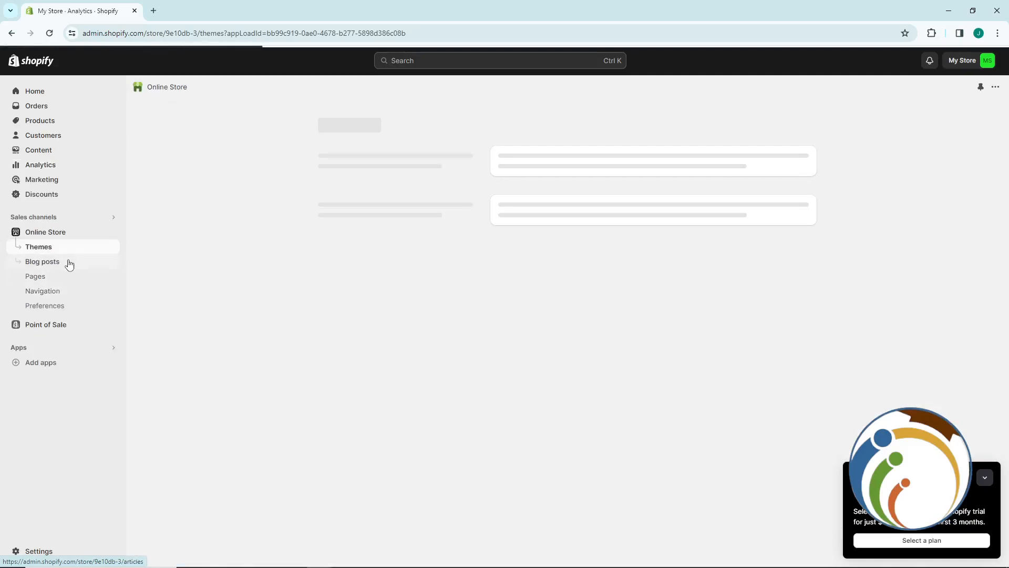
Open Edit default theme content for the Dawn theme and scroll through its text fields.
left_click(740, 350)
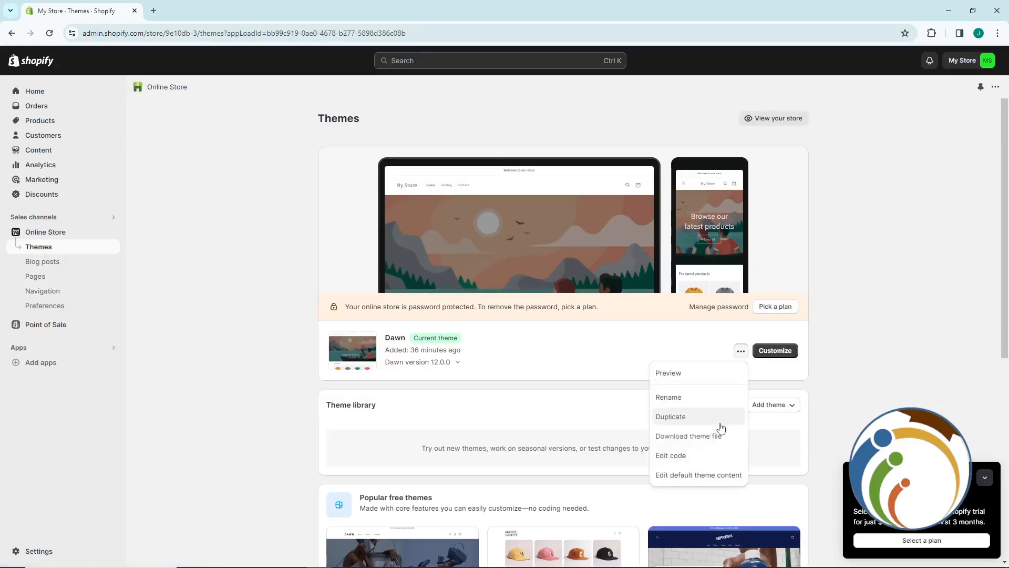
mouse_move(688, 478)
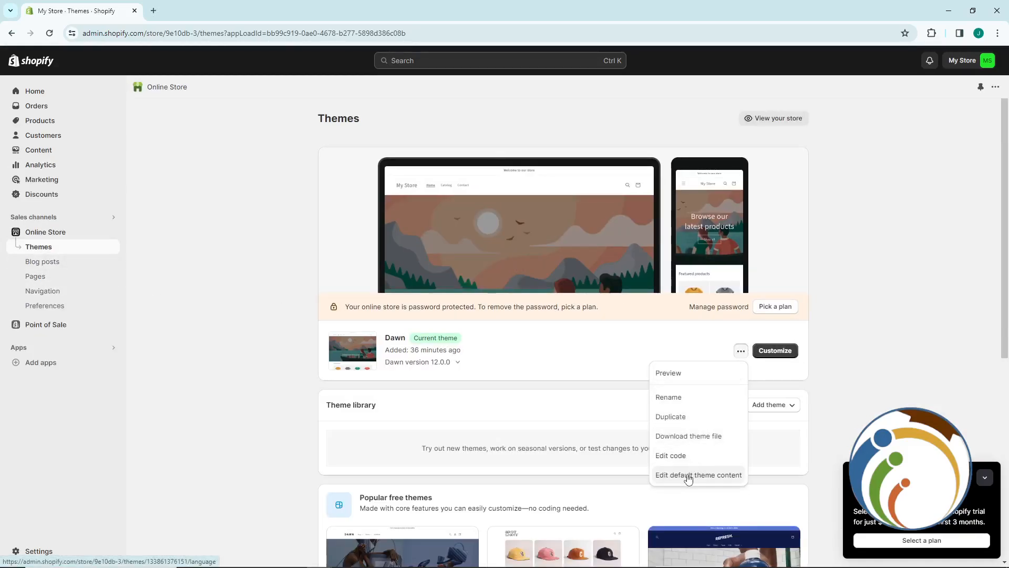
left_click(698, 474)
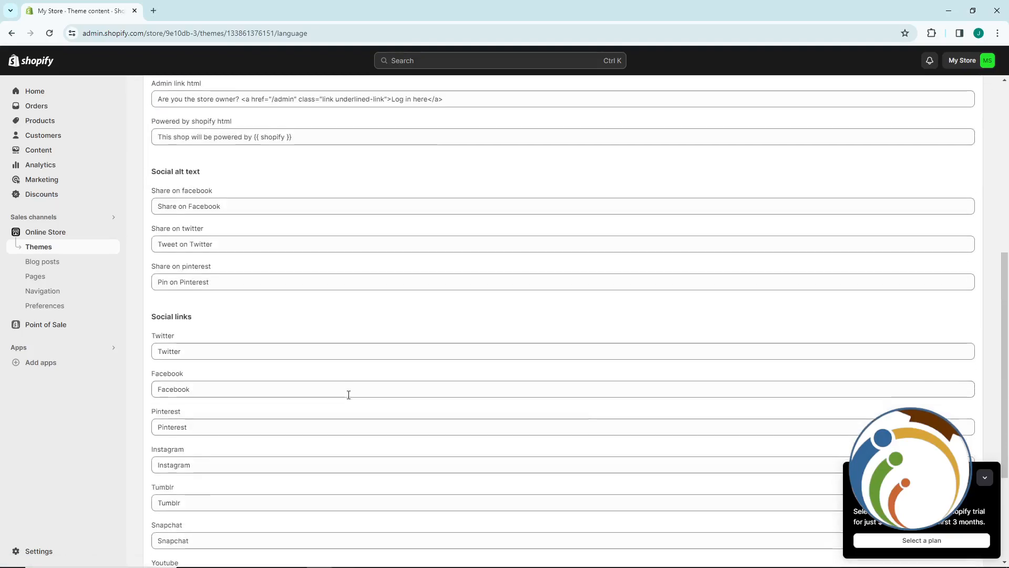
scroll("down", 3)
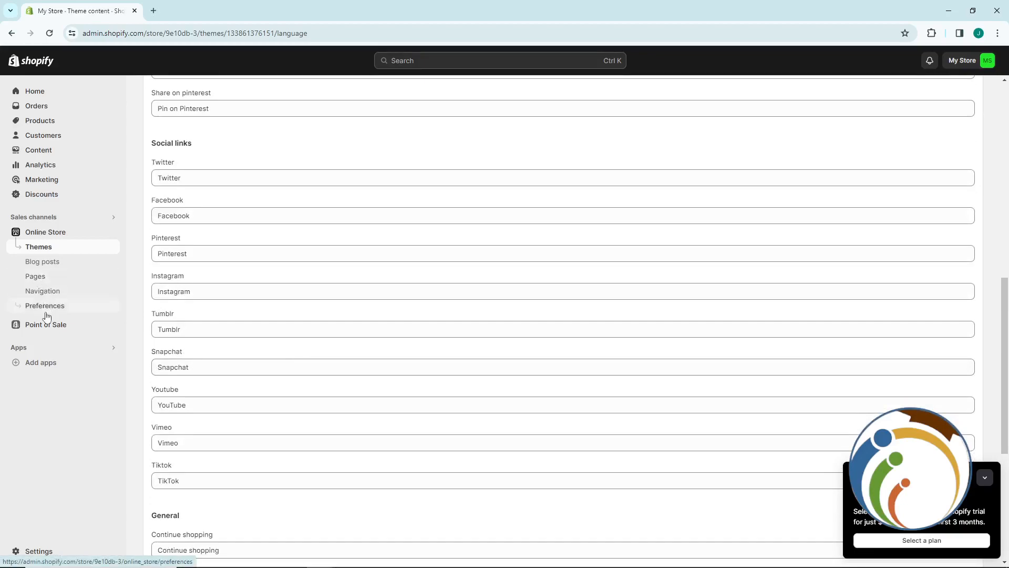